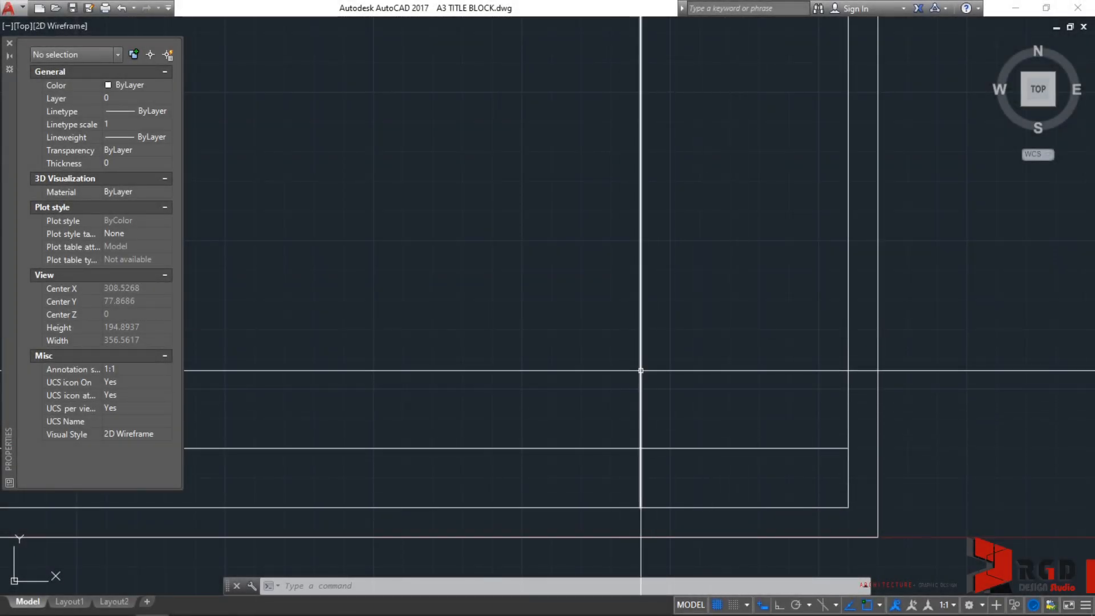
{"action": "mouse_move", "coordinate": [659, 379]}
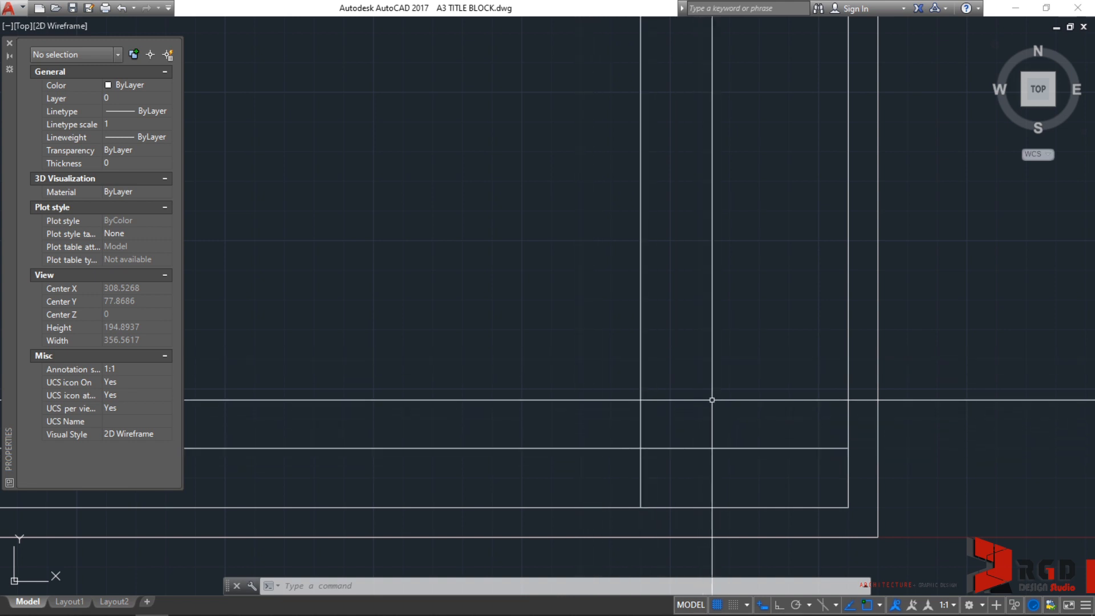
Step: Start TRIM to cut the title block's vertical line back to the block's top edge
{"action": "type", "text": "TR"}
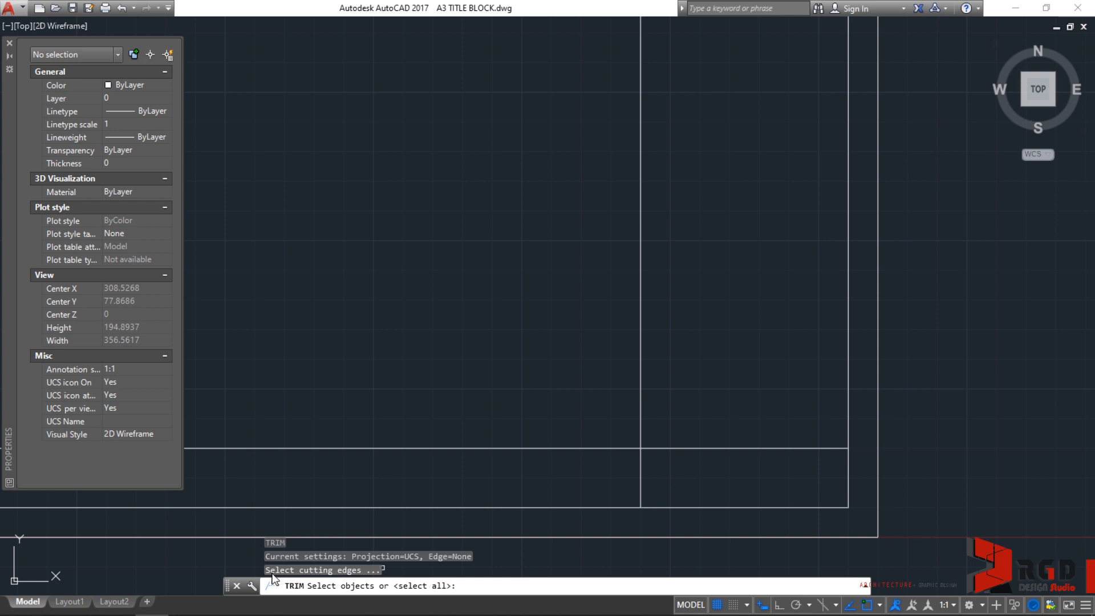
{"action": "mouse_move", "coordinate": [325, 576]}
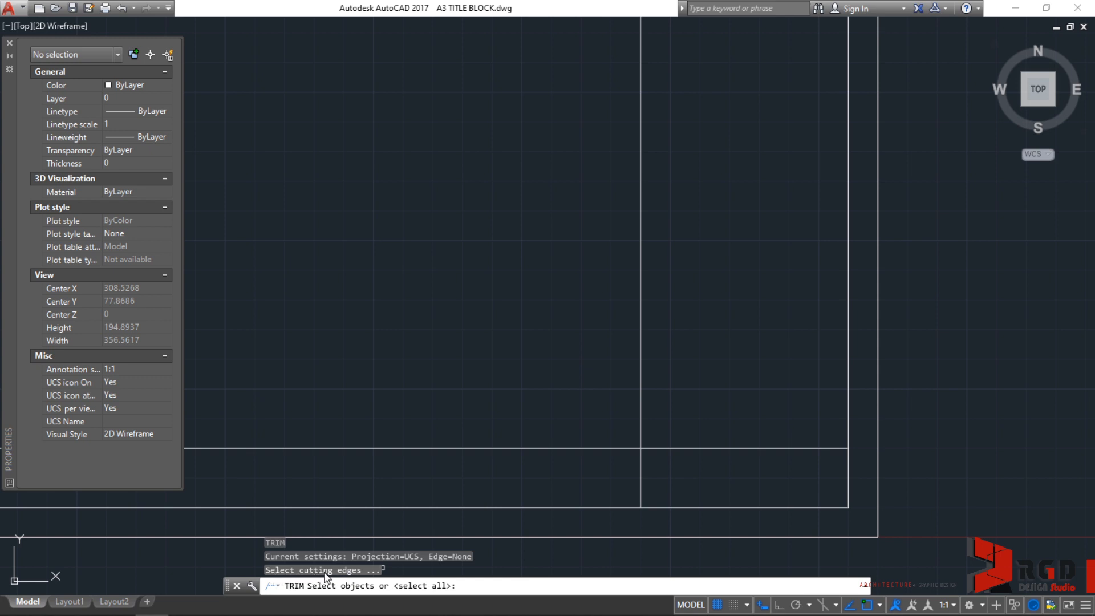
{"action": "mouse_move", "coordinate": [326, 577]}
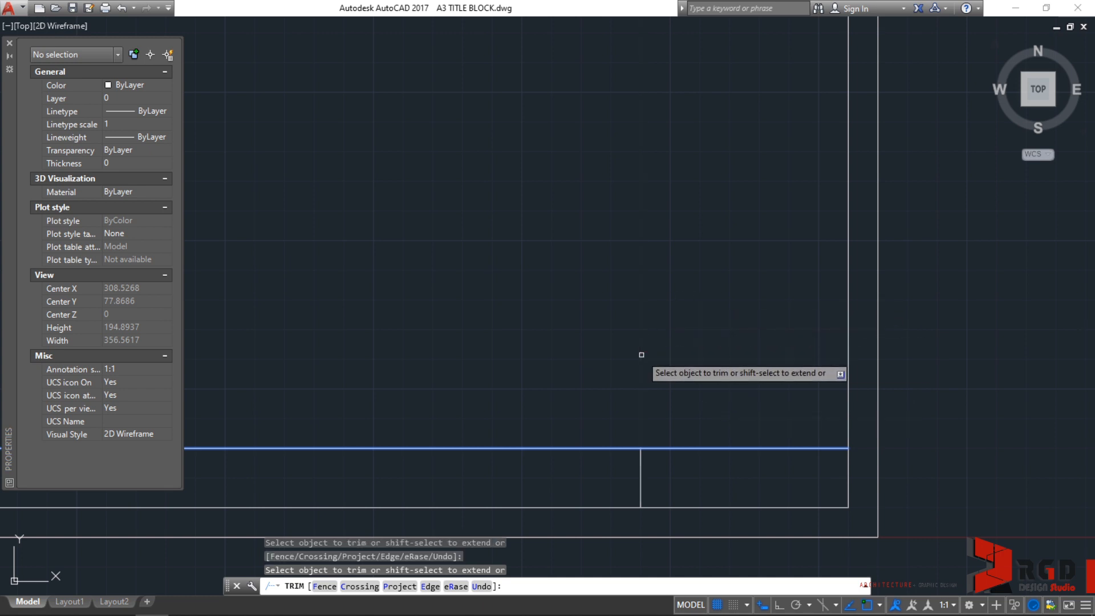
{"action": "mouse_move", "coordinate": [691, 362]}
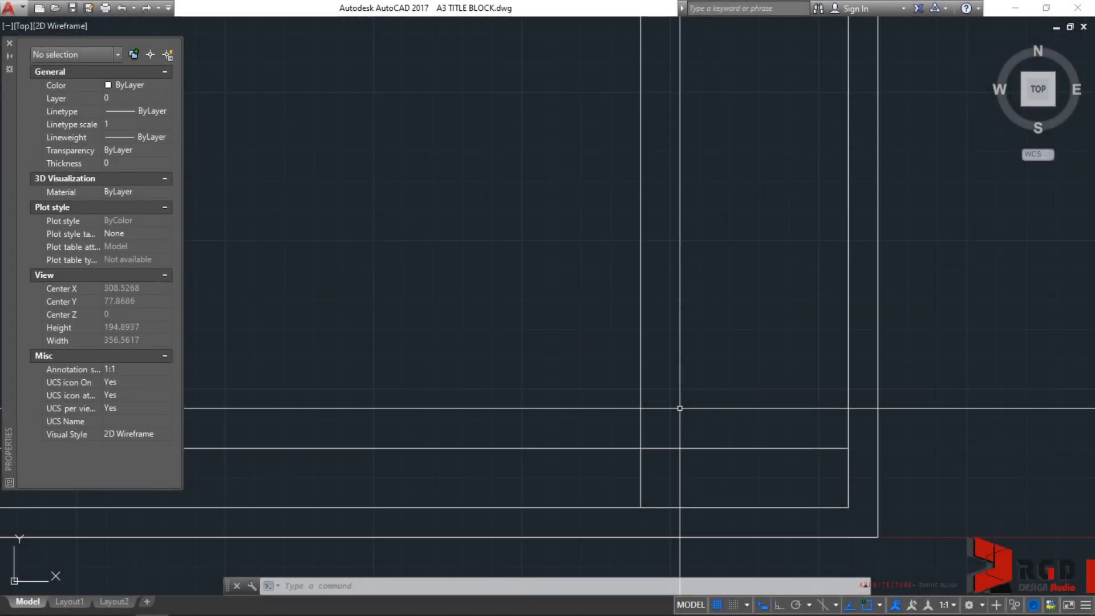
Step: Run TRIM again and remove the border and title block segments overshooting their intersections
{"action": "type", "text": "TR"}
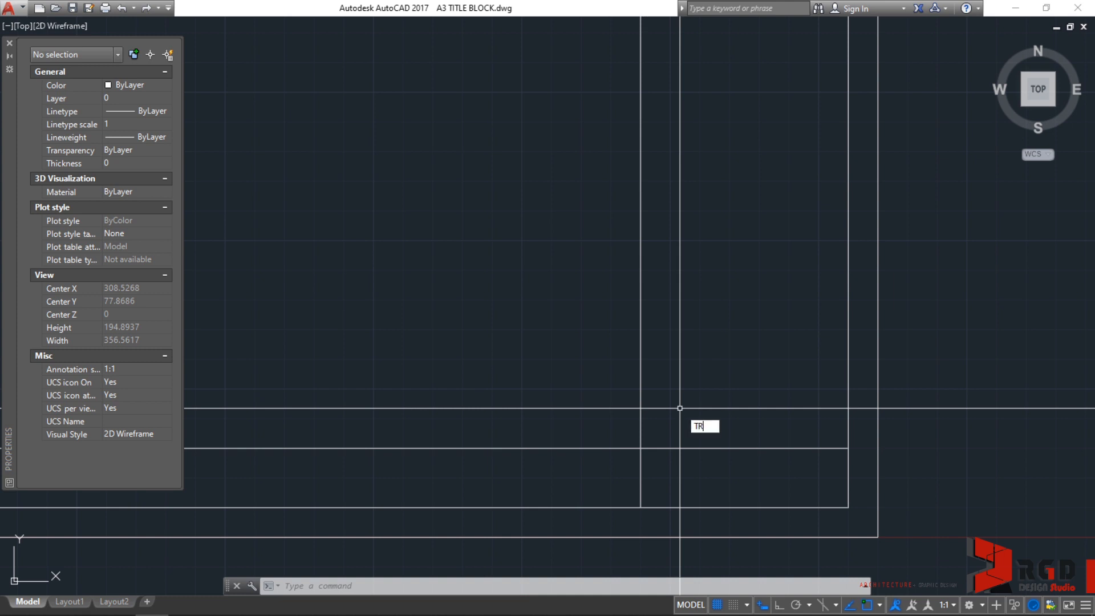
{"action": "type", "text": "R"}
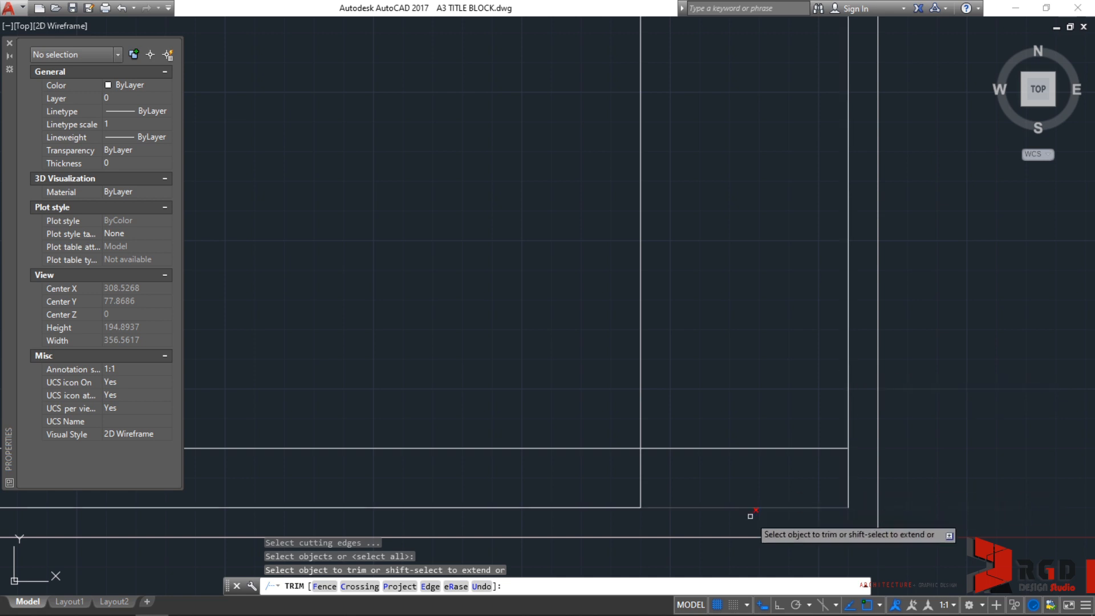
{"action": "mouse_move", "coordinate": [583, 442]}
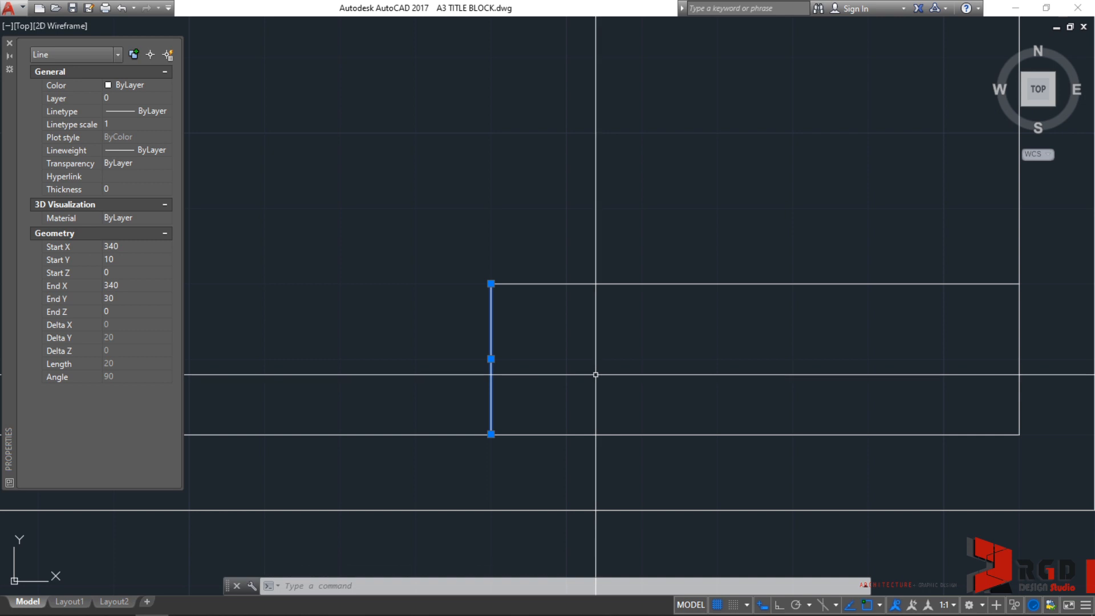
Step: Start OFFSET to duplicate the title block's left edge line
{"action": "type", "text": "O"}
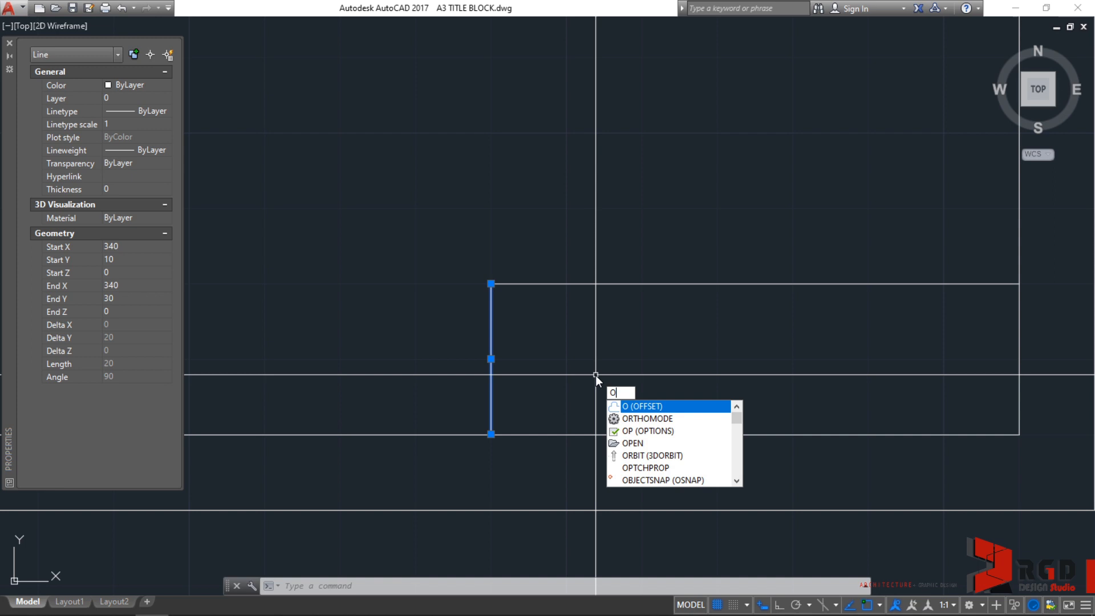
Step: Offset the title block's left edge 10 units to the right, forming a narrow cell
{"action": "key", "text": "enter"}
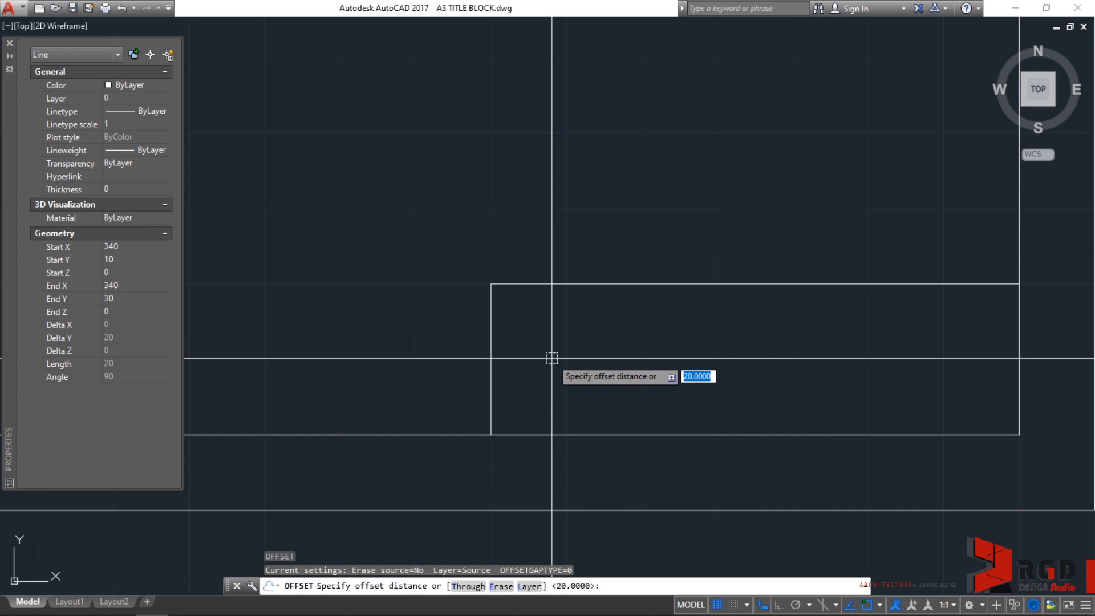
{"action": "type", "text": "10"}
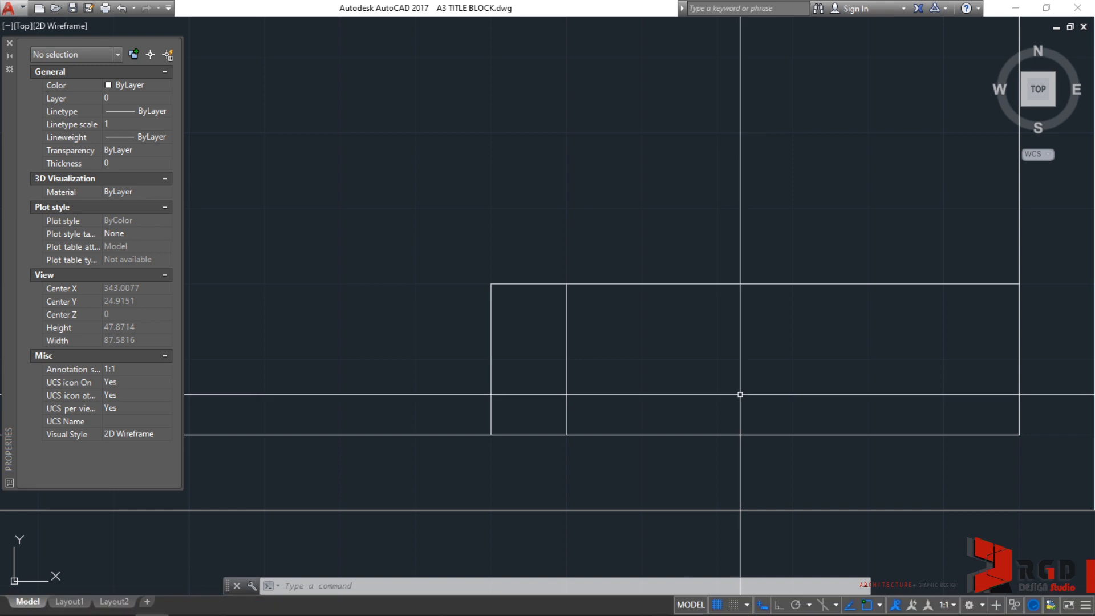
{"action": "mouse_move", "coordinate": [578, 378]}
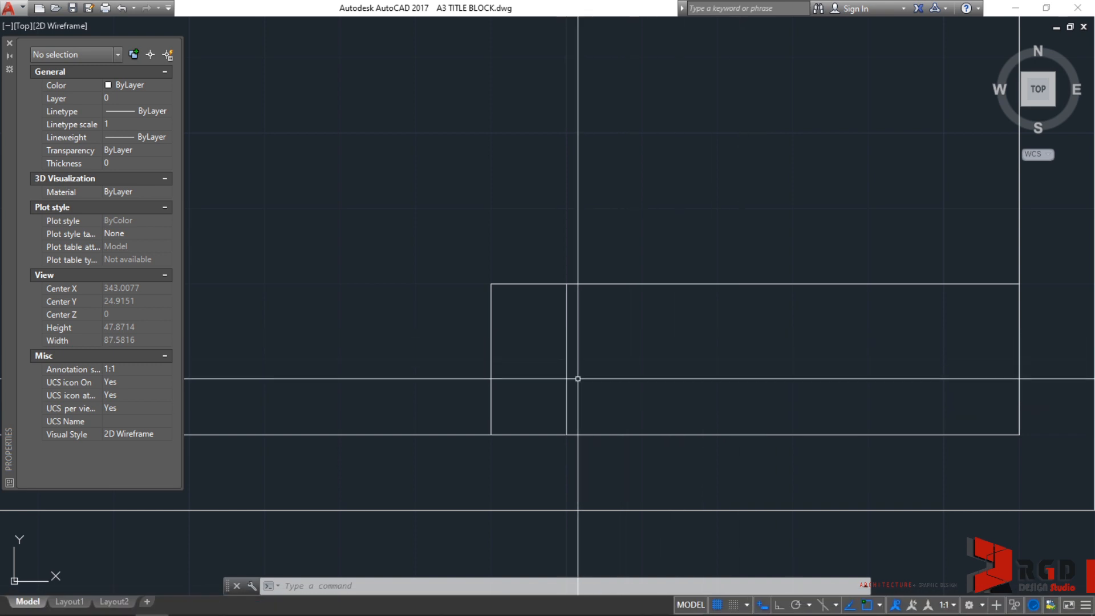
Step: Draw a horizontal line from the divider's midpoint perpendicular to the title block's right edge
{"action": "type", "text": "LINE Specify first point:"}
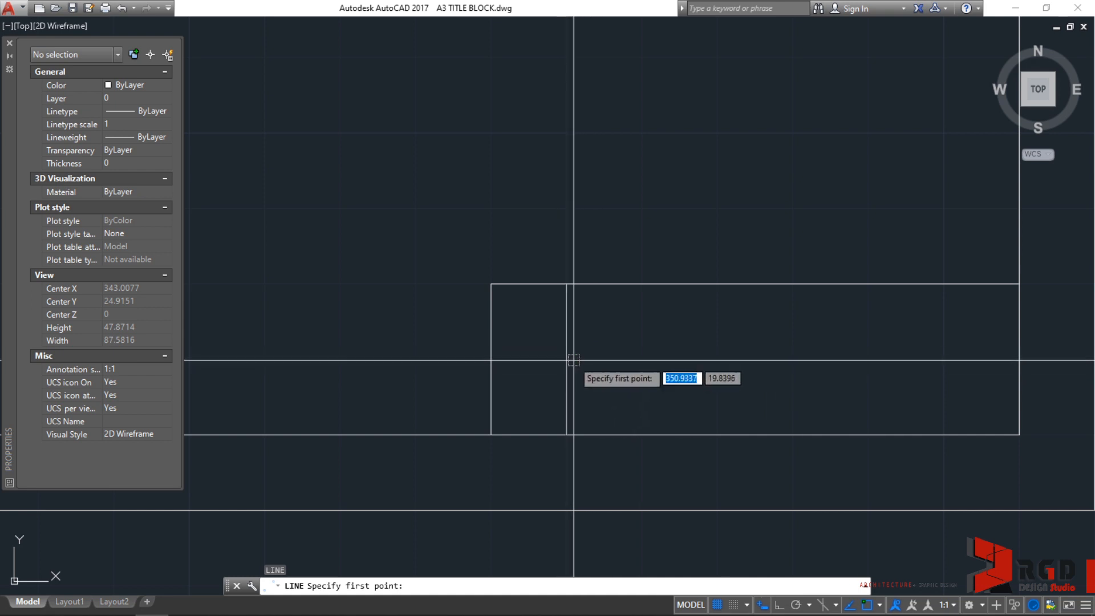
{"action": "mouse_move", "coordinate": [583, 358]}
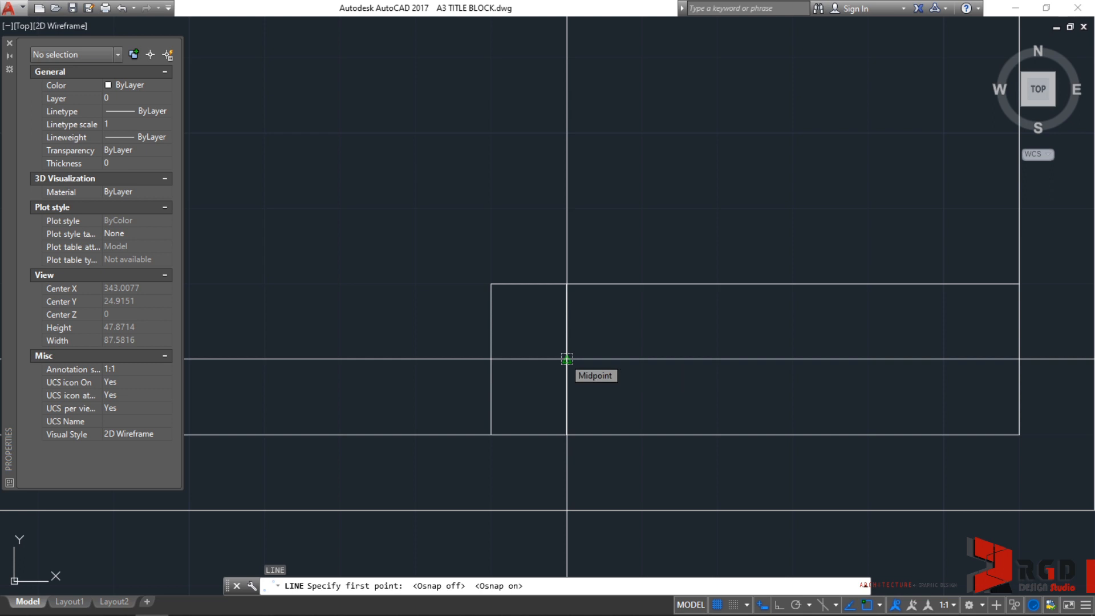
{"action": "left_click", "coordinate": [567, 360]}
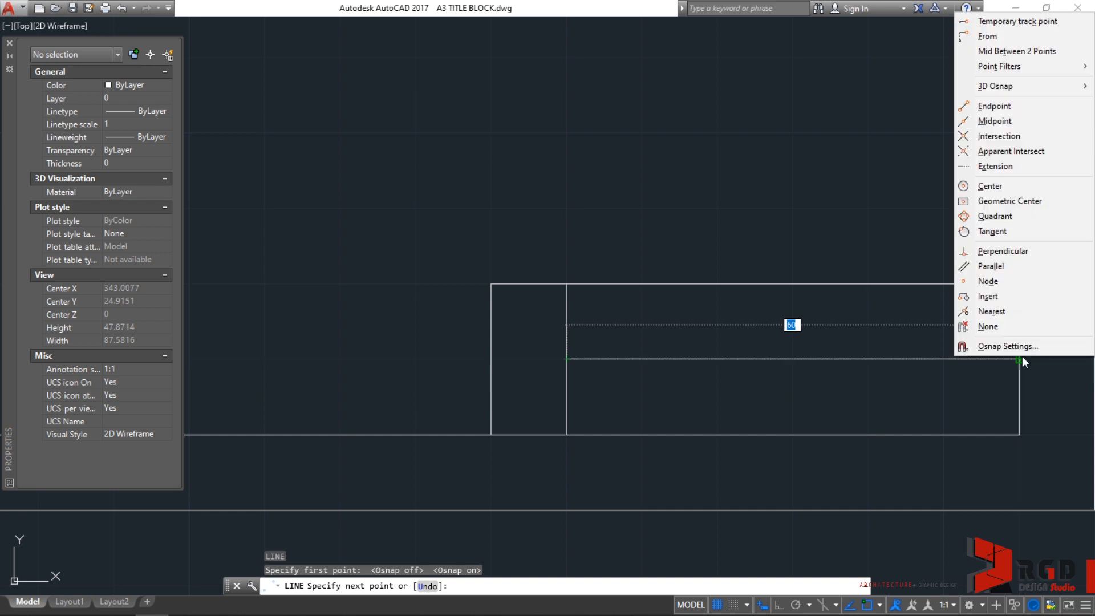
{"action": "mouse_move", "coordinate": [1003, 251]}
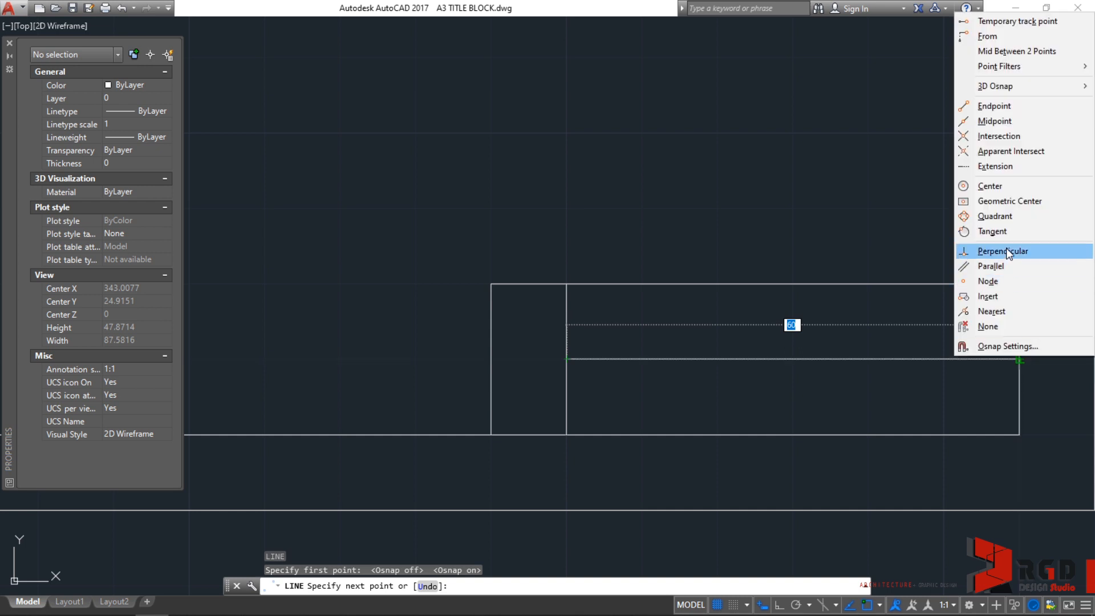
{"action": "left_click", "coordinate": [1003, 251]}
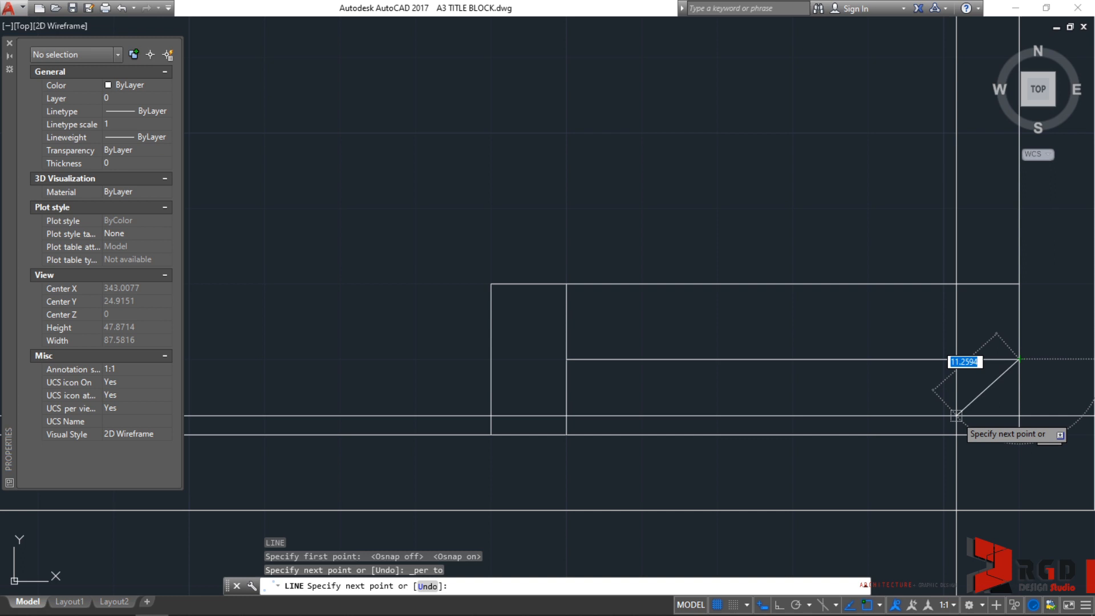
{"action": "key", "text": "Escape"}
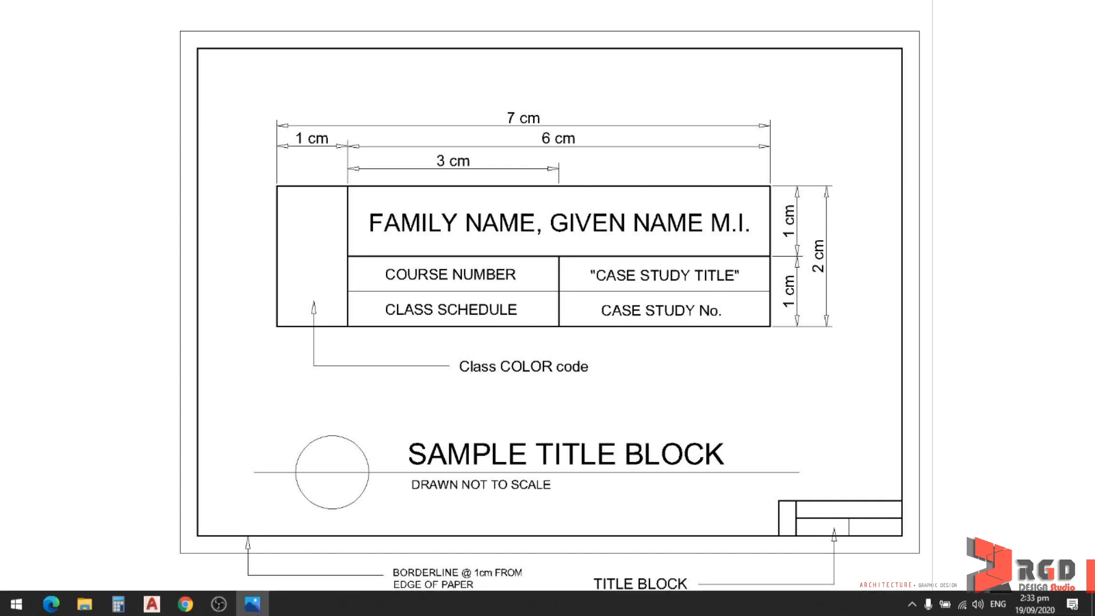
{"action": "mouse_move", "coordinate": [149, 602]}
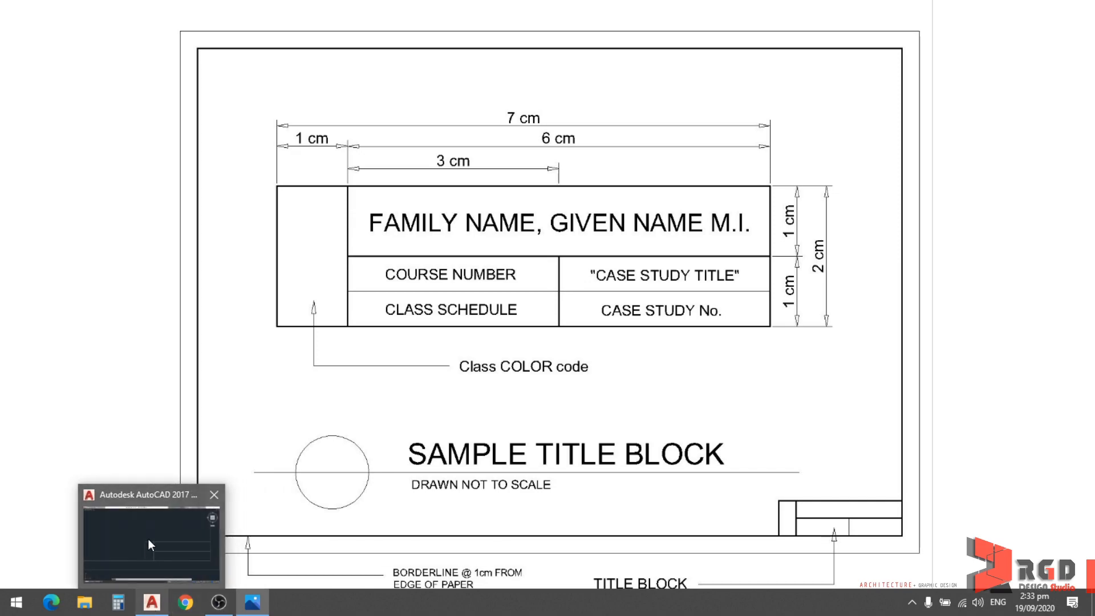
Step: Return from the sample title block image to the AutoCAD drawing
{"action": "left_click", "coordinate": [149, 537]}
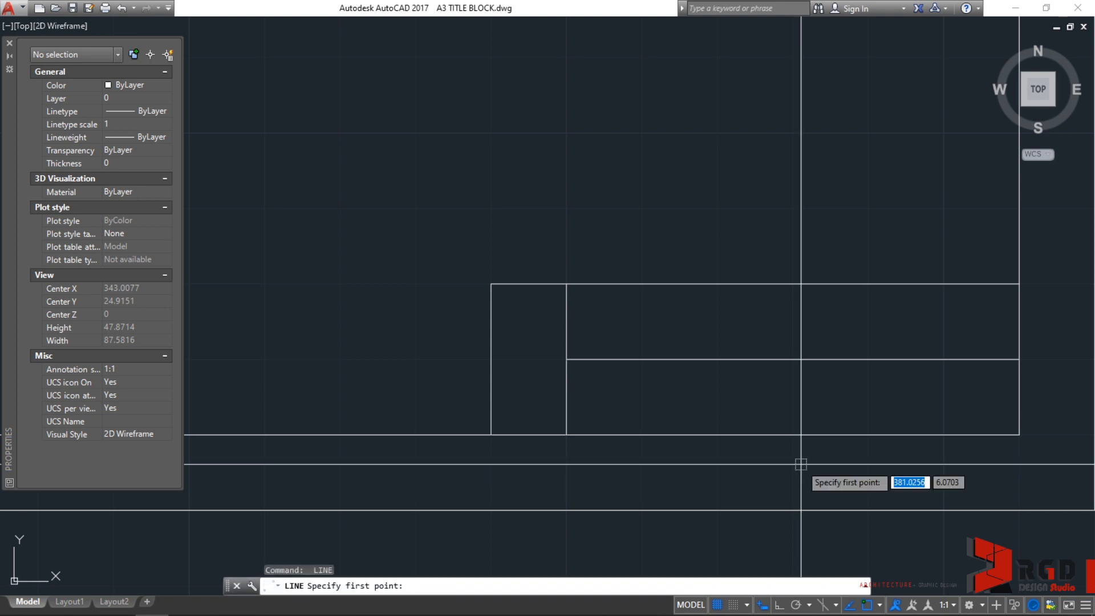
{"action": "mouse_move", "coordinate": [795, 360]}
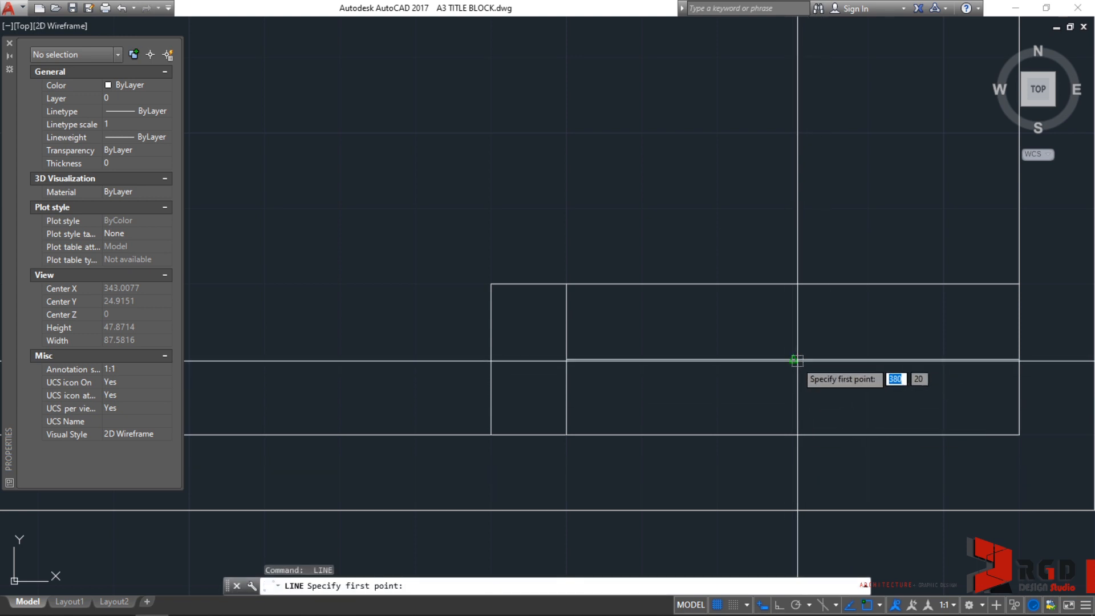
Step: Draw a vertical line from the horizontal divider's midpoint down to the bottom edge
{"action": "left_click", "coordinate": [794, 360]}
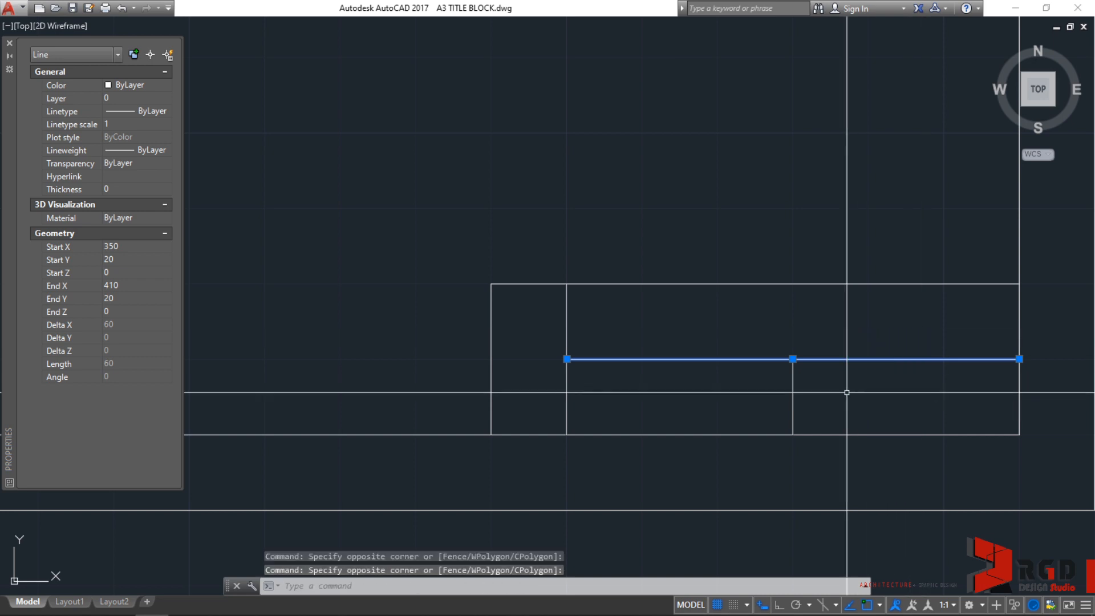
Step: Copy the 60-unit horizontal divider lower, using its endpoint as base point, splitting the bottom row in two
{"action": "type", "text": "c"}
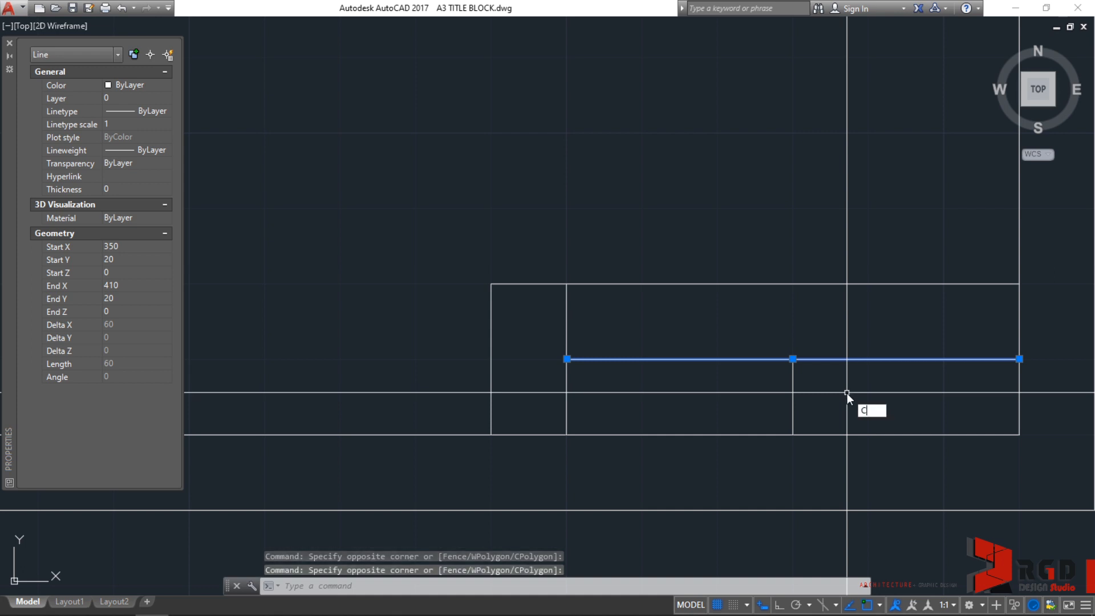
{"action": "type", "text": "O"}
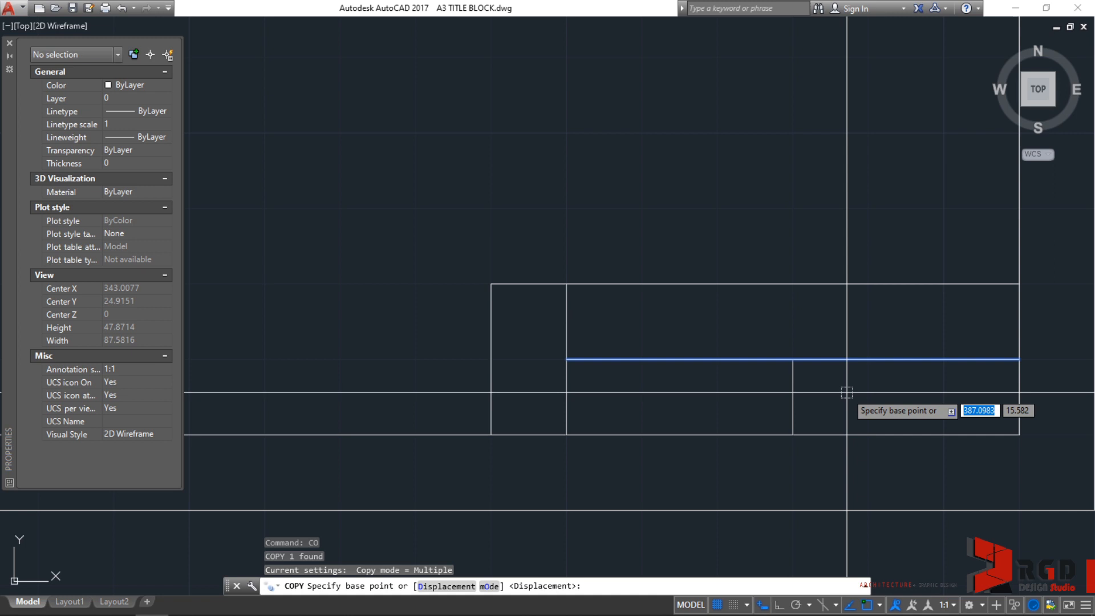
{"action": "mouse_move", "coordinate": [793, 358]}
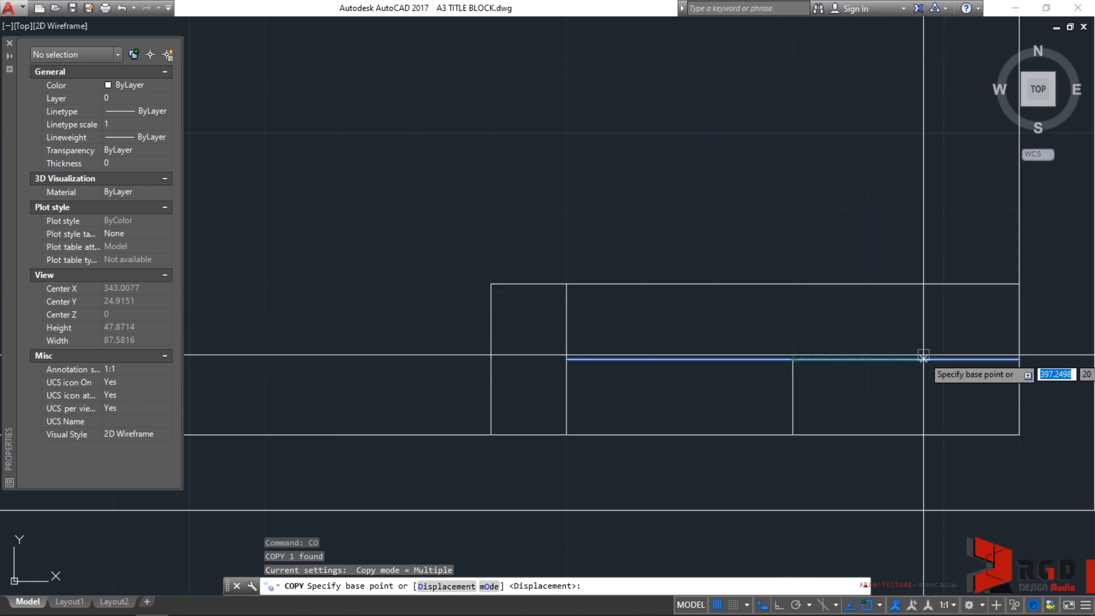
{"action": "mouse_move", "coordinate": [791, 358]}
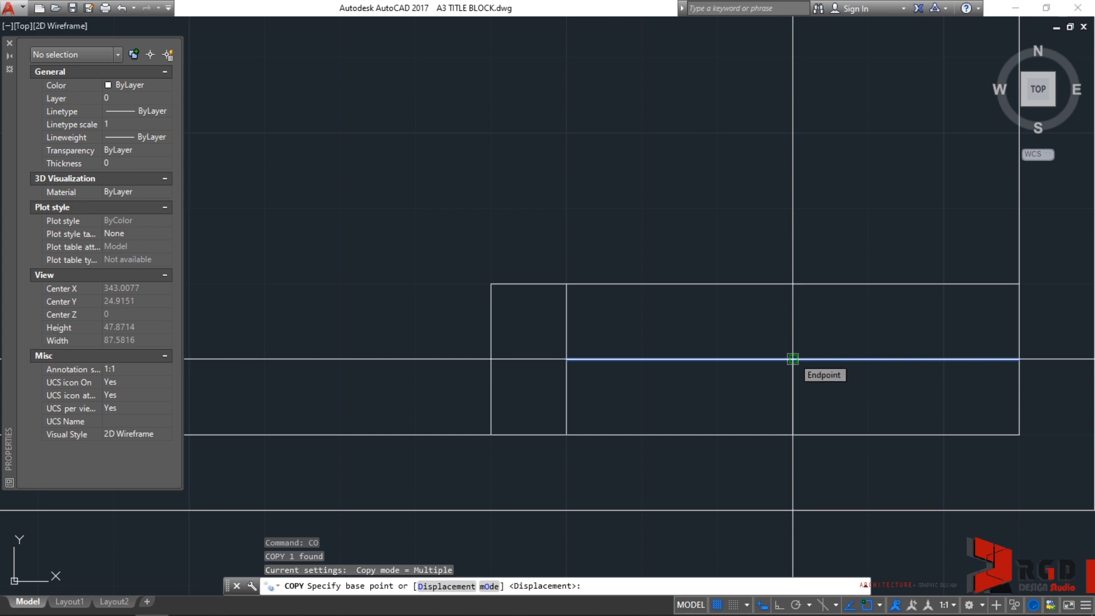
{"action": "left_click", "coordinate": [793, 358]}
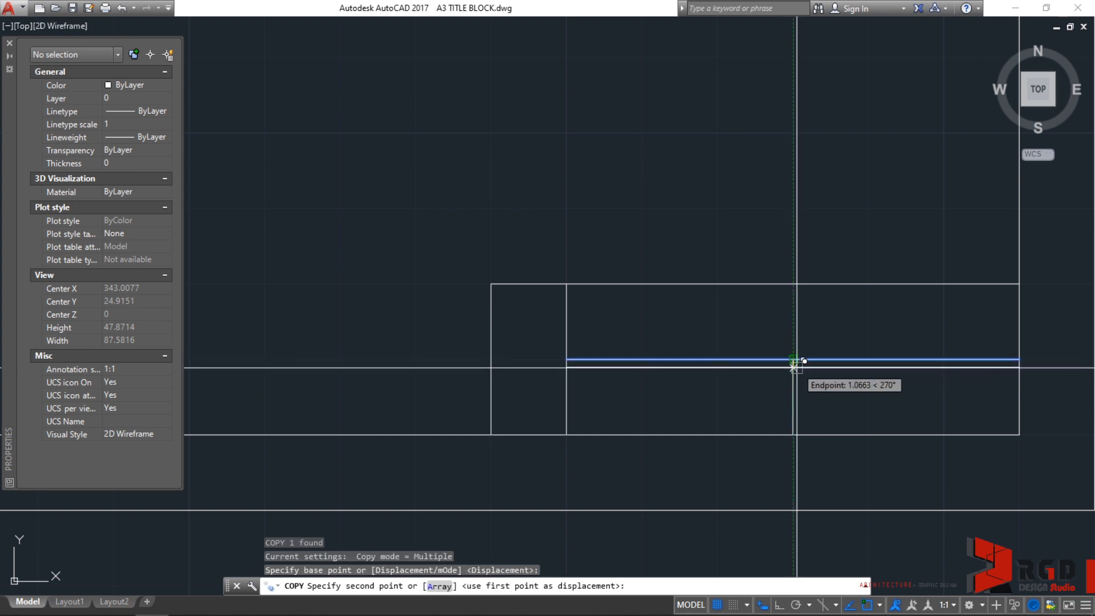
{"action": "mouse_move", "coordinate": [792, 395]}
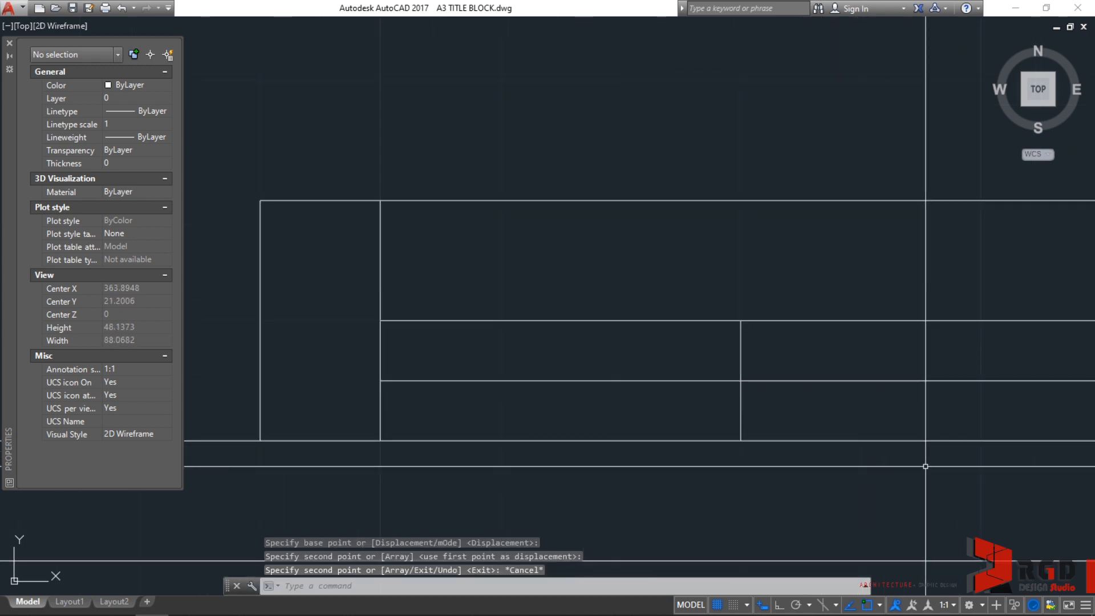
{"action": "scroll", "scroll_direction": "down", "scroll_amount": 3}
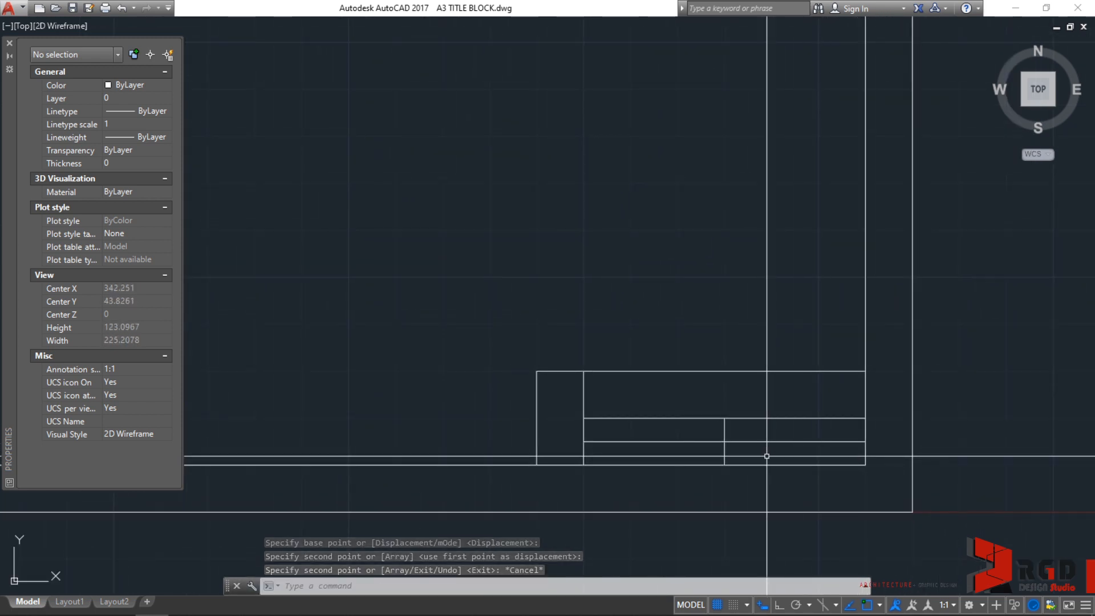